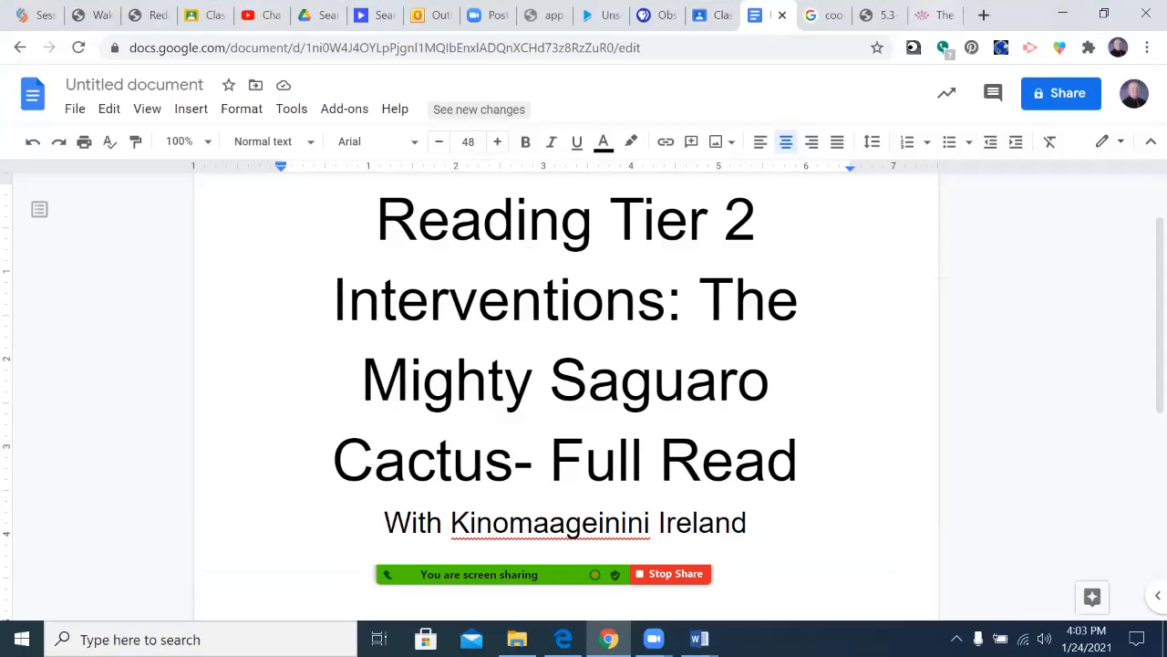
Switch to The Mighty Saguaro Cactus tab and scroll to its Listen, Read and Quiz previews
left_click(934, 15)
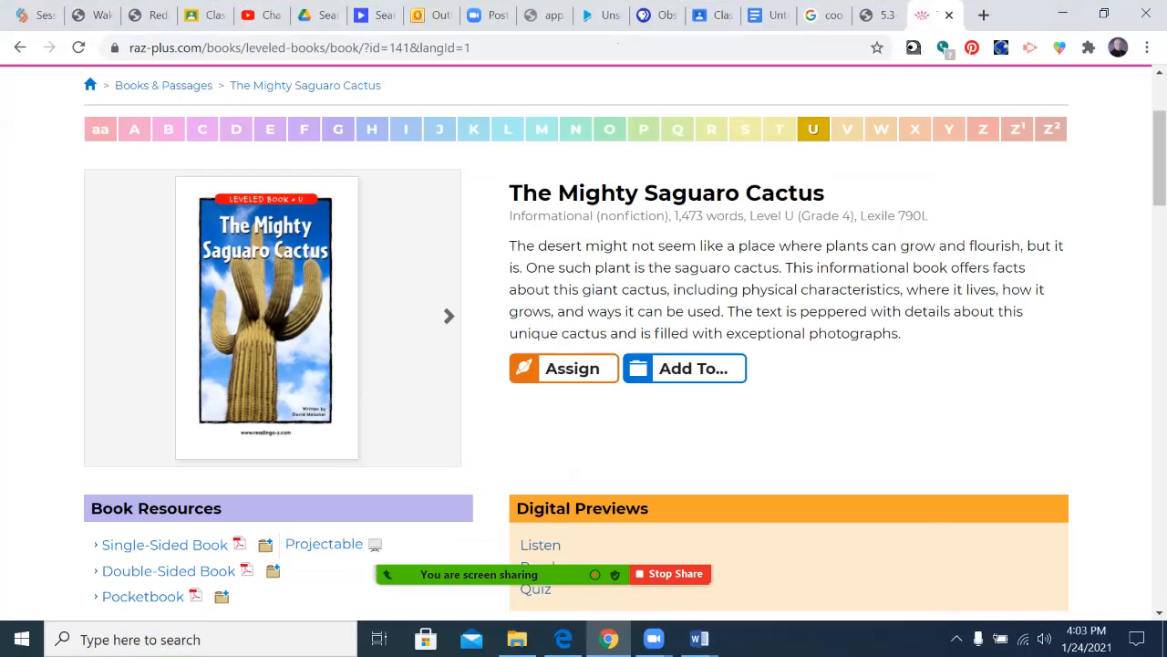
scroll("down", 3)
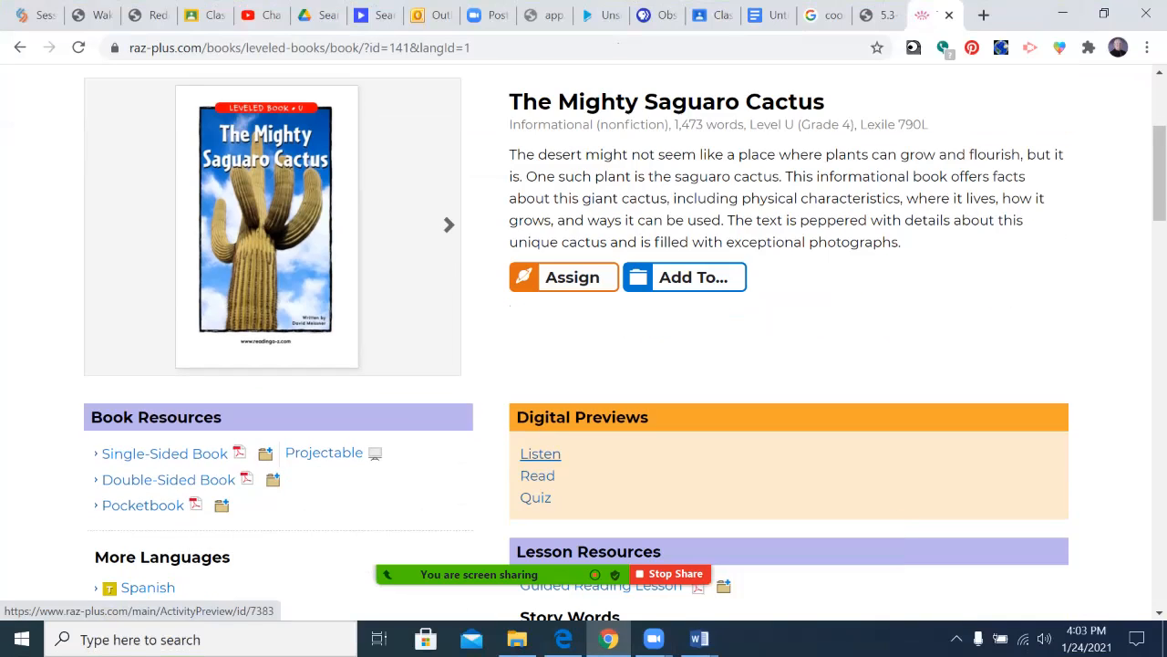
mouse_move(540, 453)
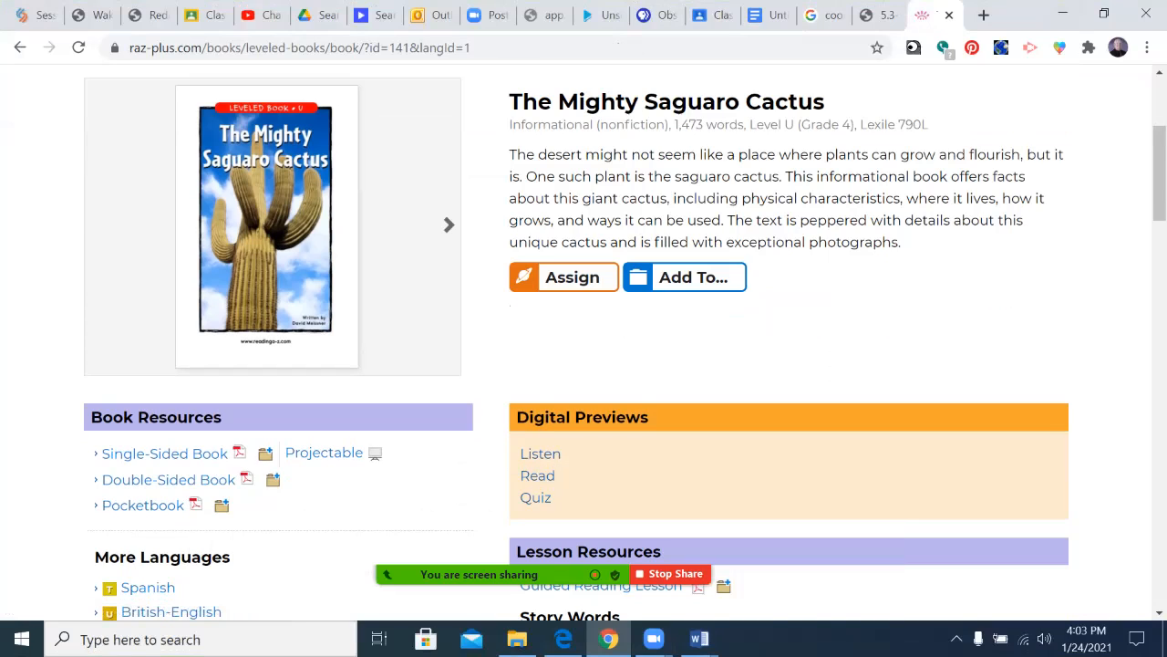
mouse_move(540, 453)
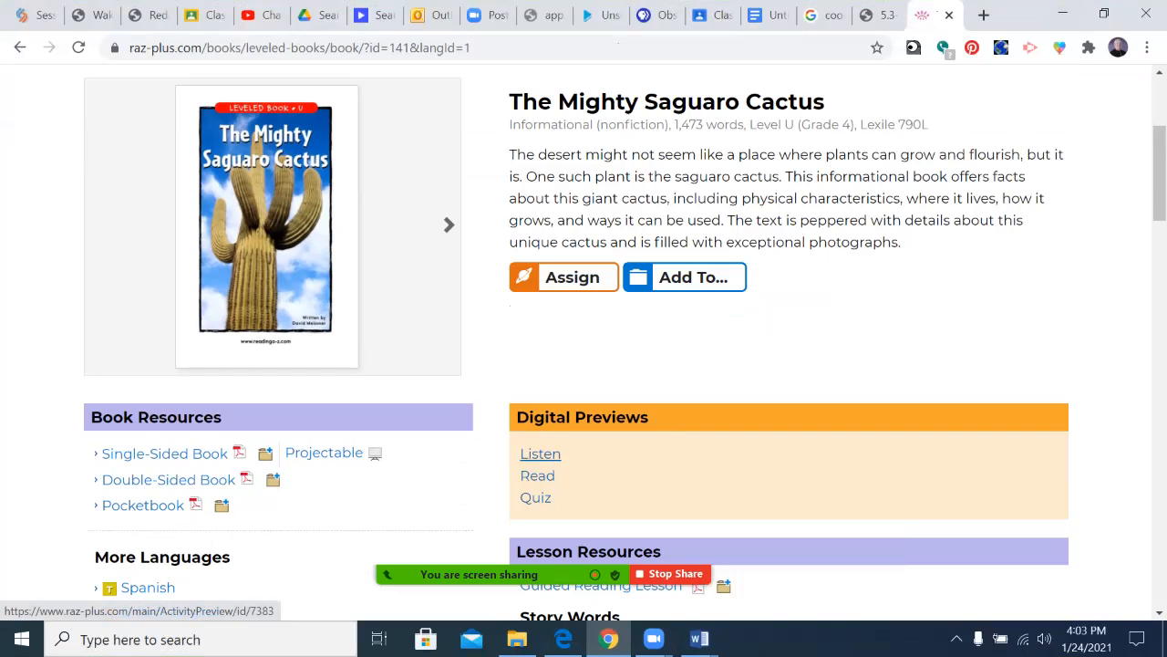
mouse_move(540, 453)
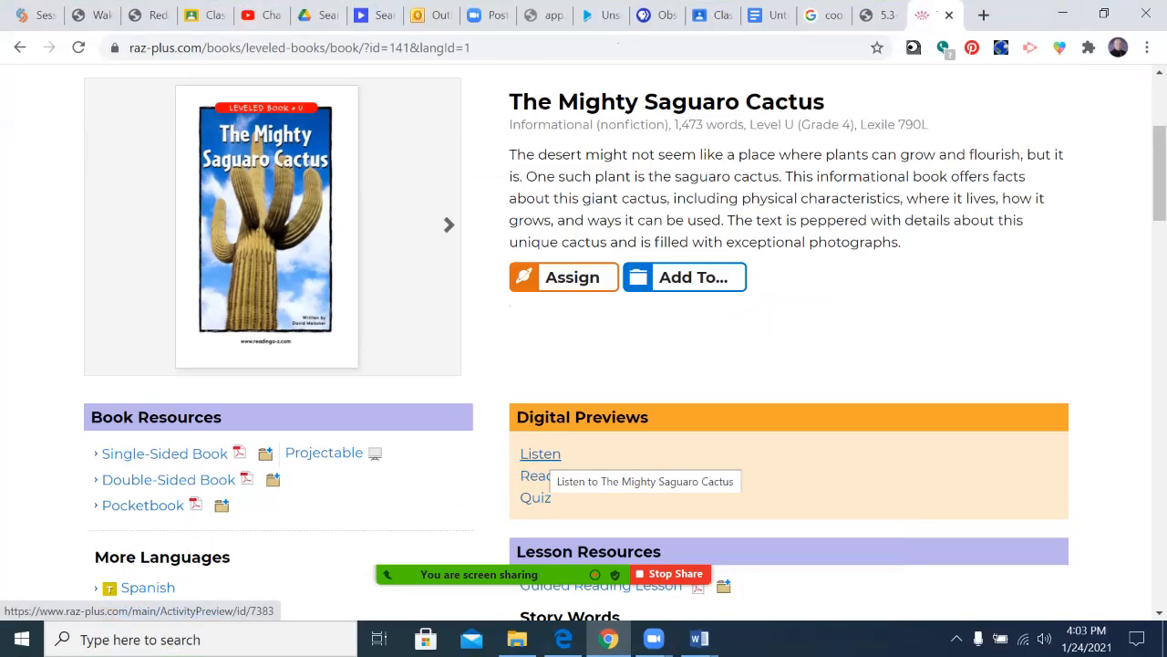
Start the Listen preview narration and advance past the Table of Contents to page 4, 'One Cool Cactus.'
left_click(540, 454)
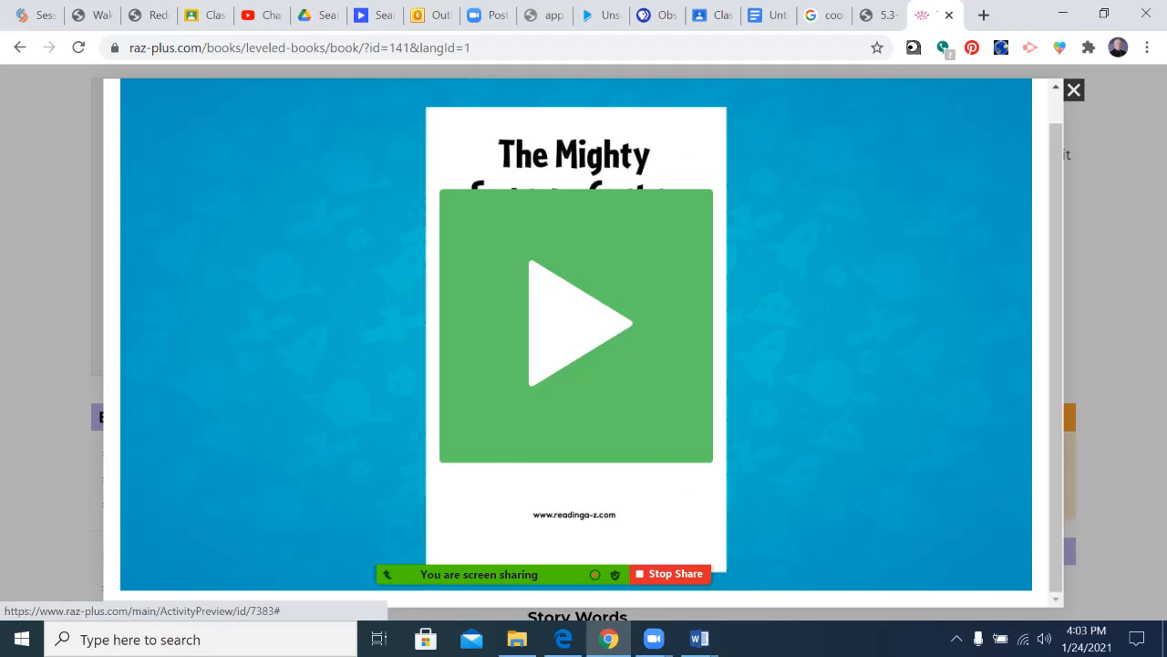
left_click(575, 324)
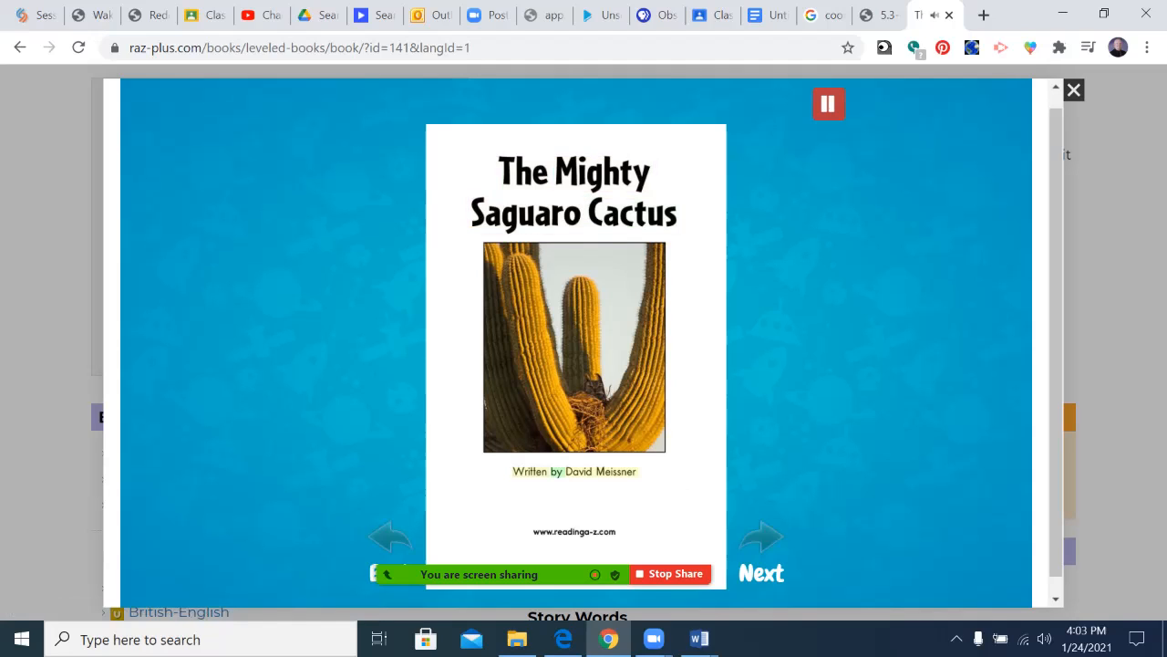
left_click(827, 103)
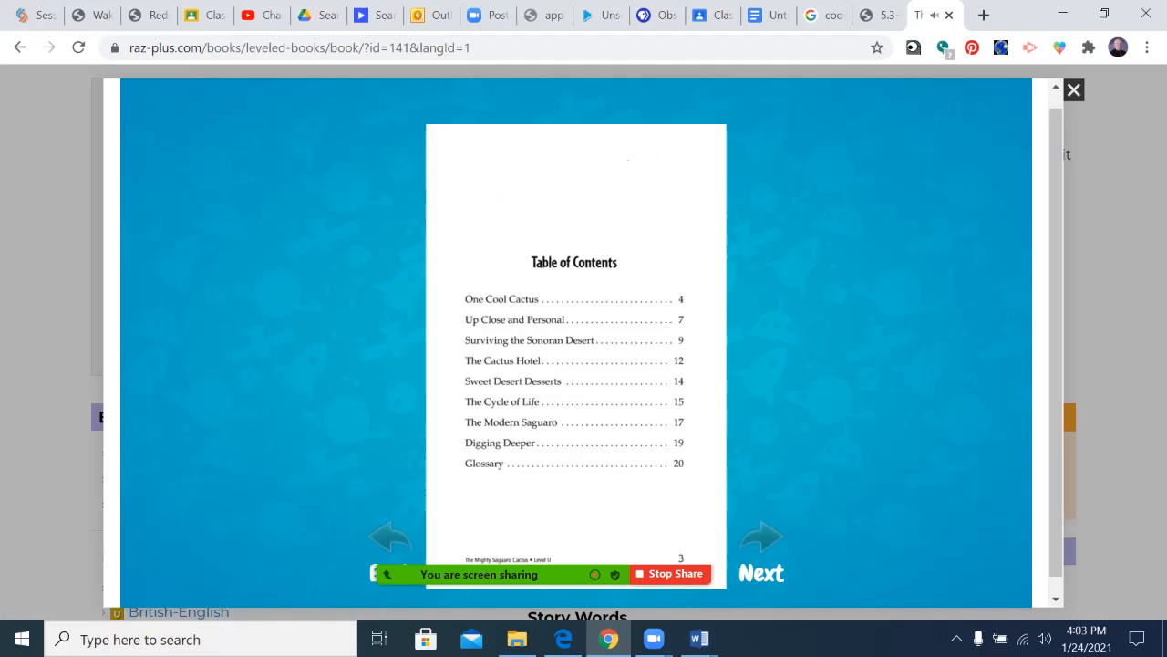
left_click(762, 552)
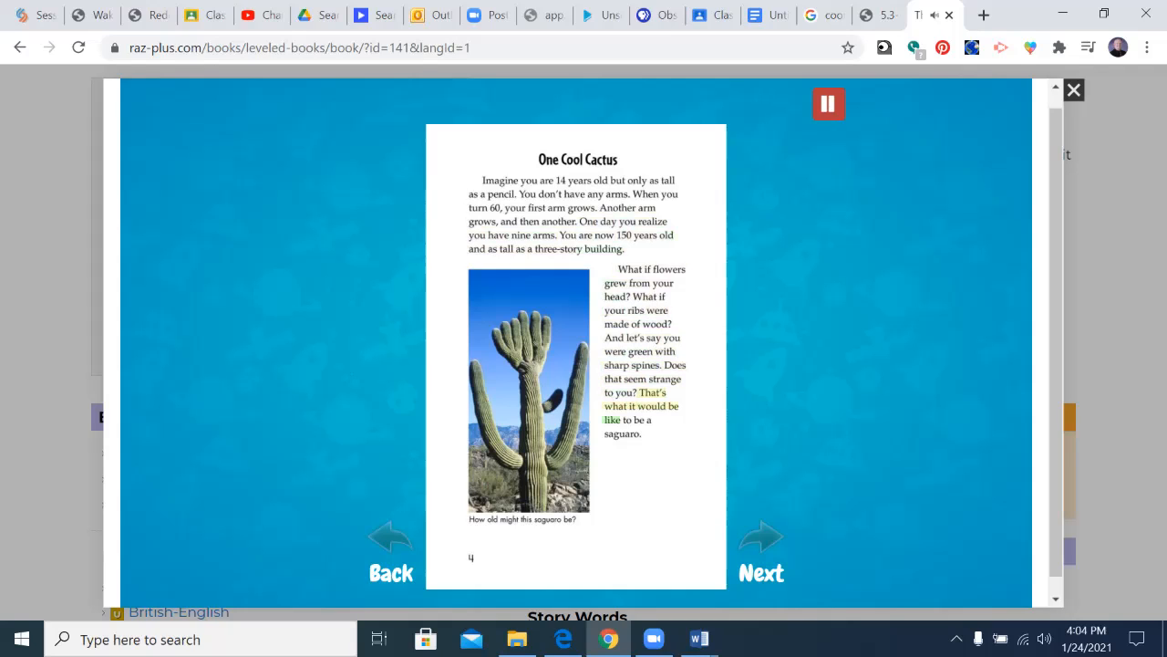
Advance to page 6 and let narration finish its sentence about saguaro candy
left_click(827, 103)
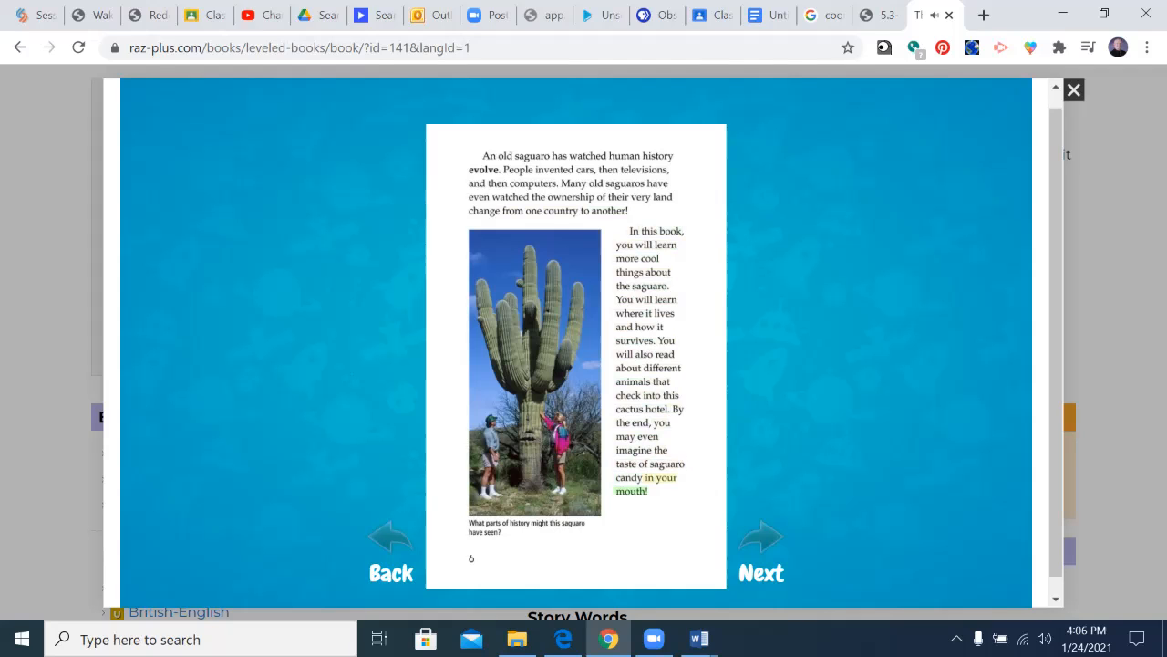
Turn to page 7, 'Up Close and Personal,' and hear the saguaro spines line
left_click(761, 554)
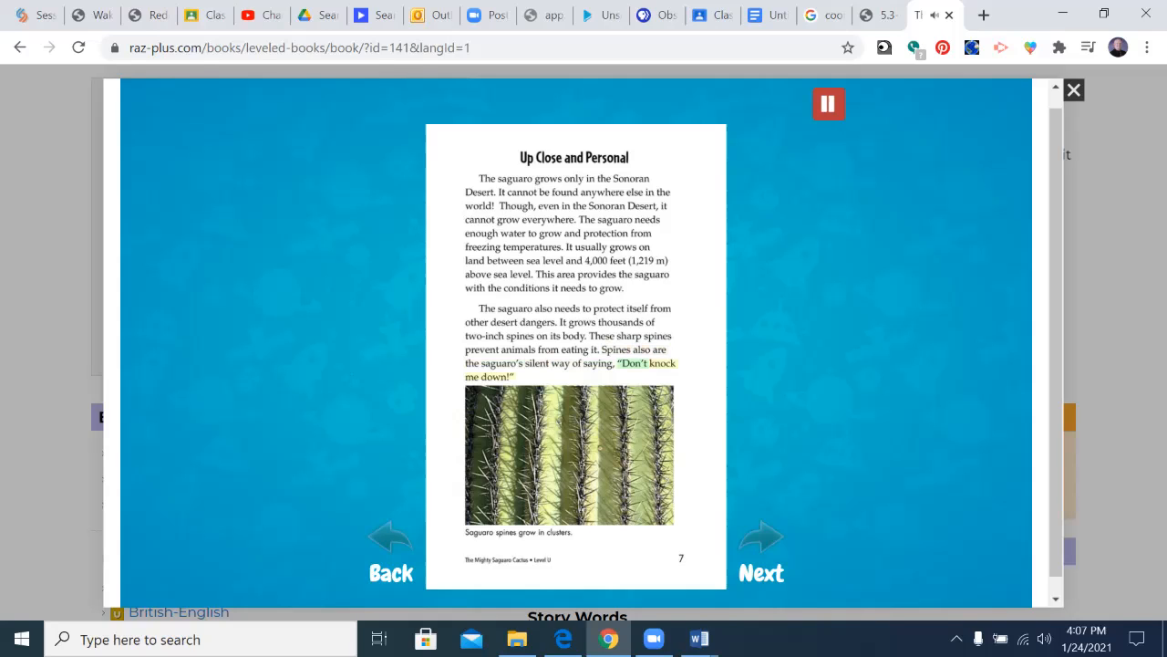
Turn to page 8 with the saguaro growth bar graph and hear it narrated
left_click(827, 103)
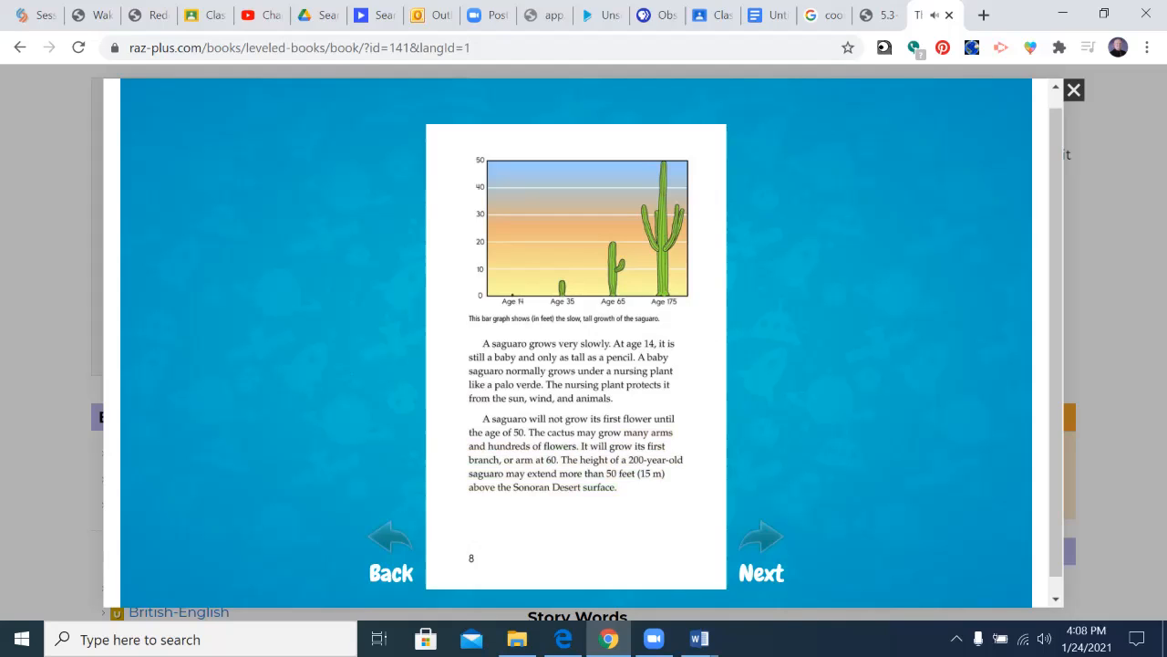
Turn to page 9, 'Surviving the Sonoran Desert,' and hear the line about scarce water
left_click(760, 547)
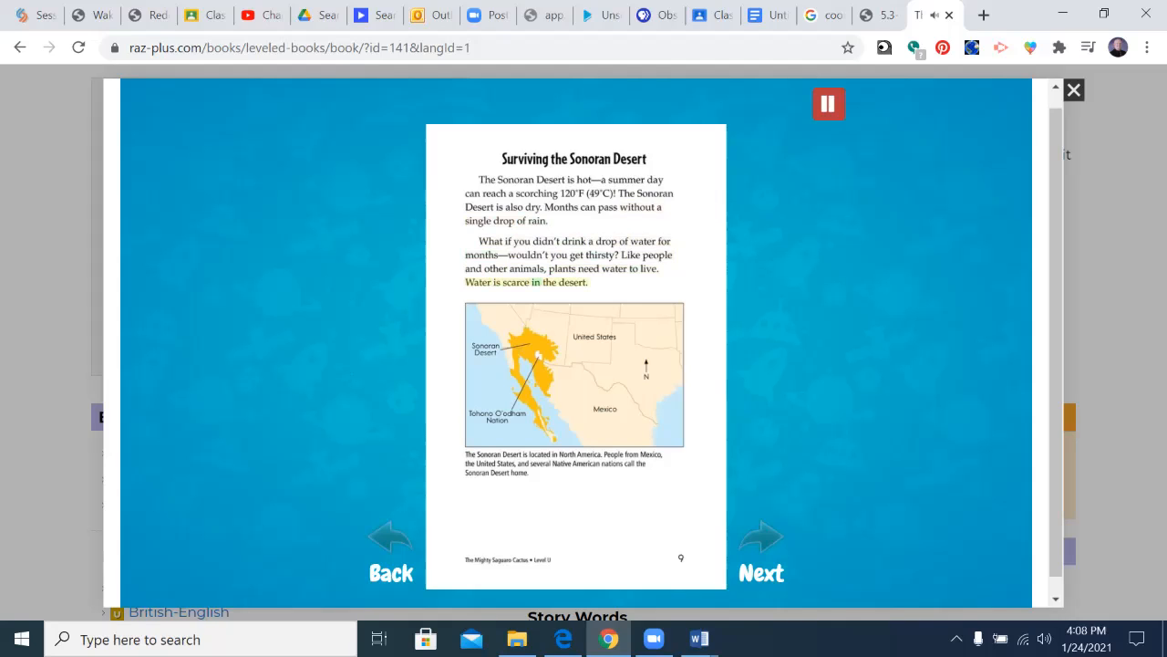
Hear page 10 read through its last line about waxy skin keeping water inside
left_click(762, 565)
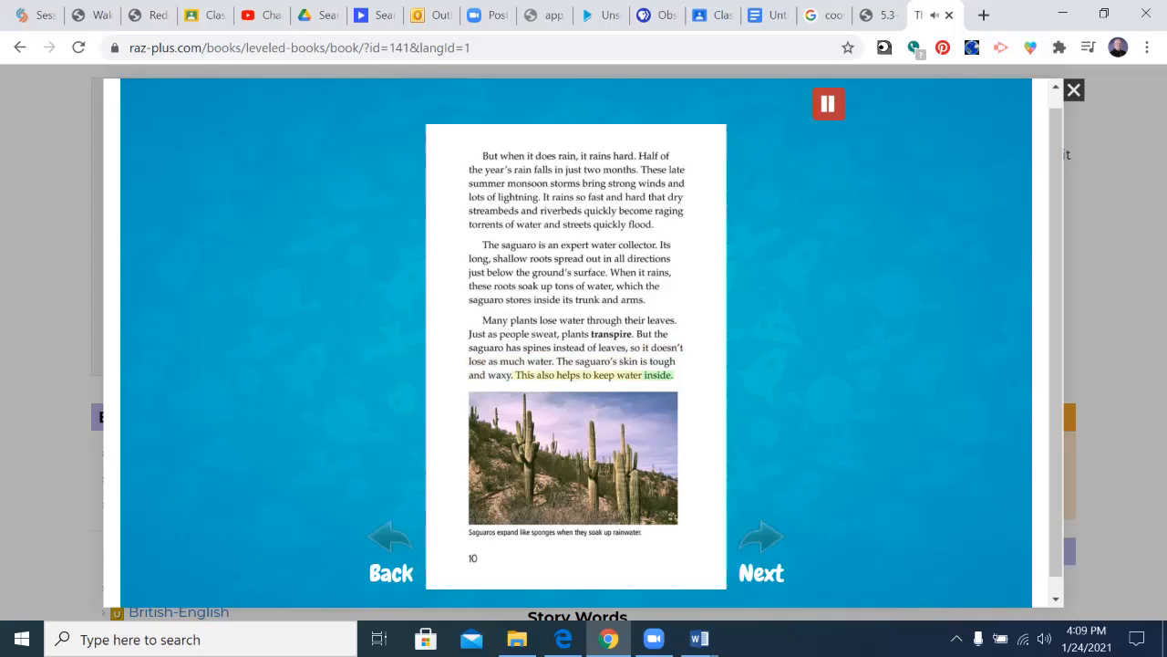
left_click(827, 103)
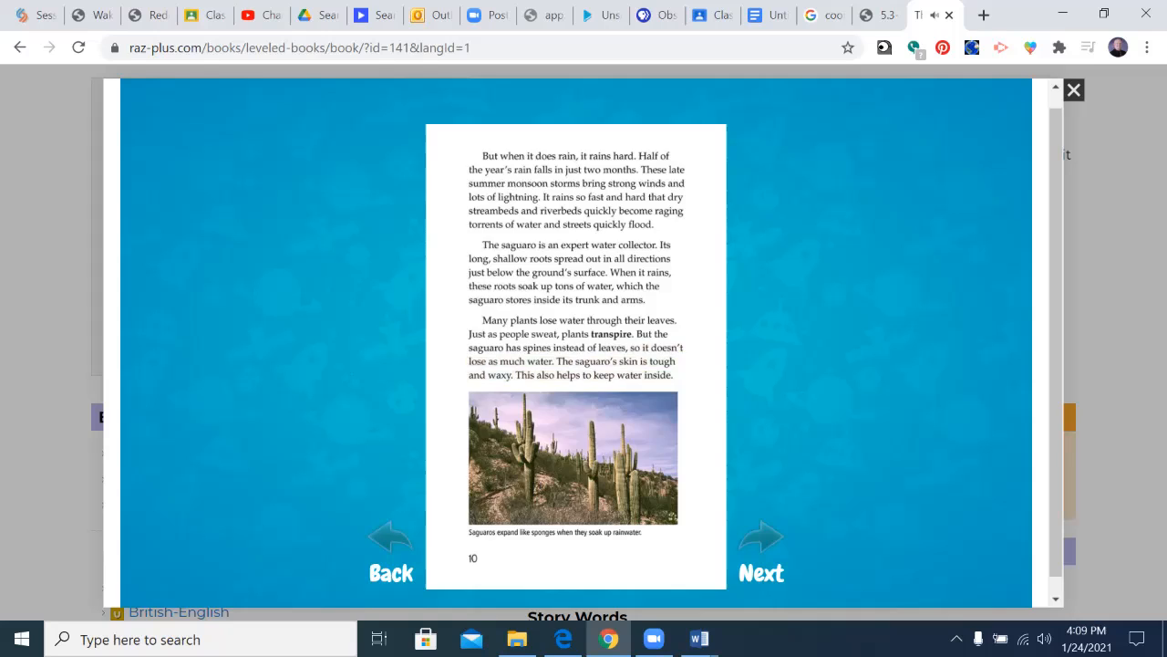
Hear page 11 narrated through its 'Do You Know?' box about cactus plurals
left_click(762, 554)
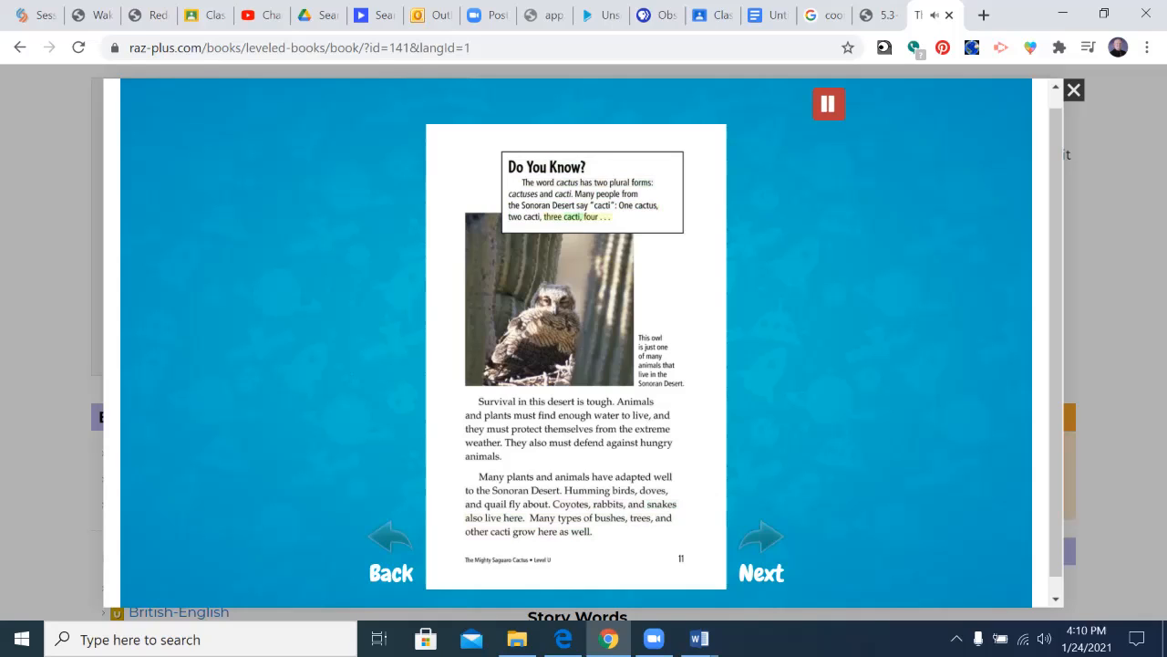
left_click(827, 103)
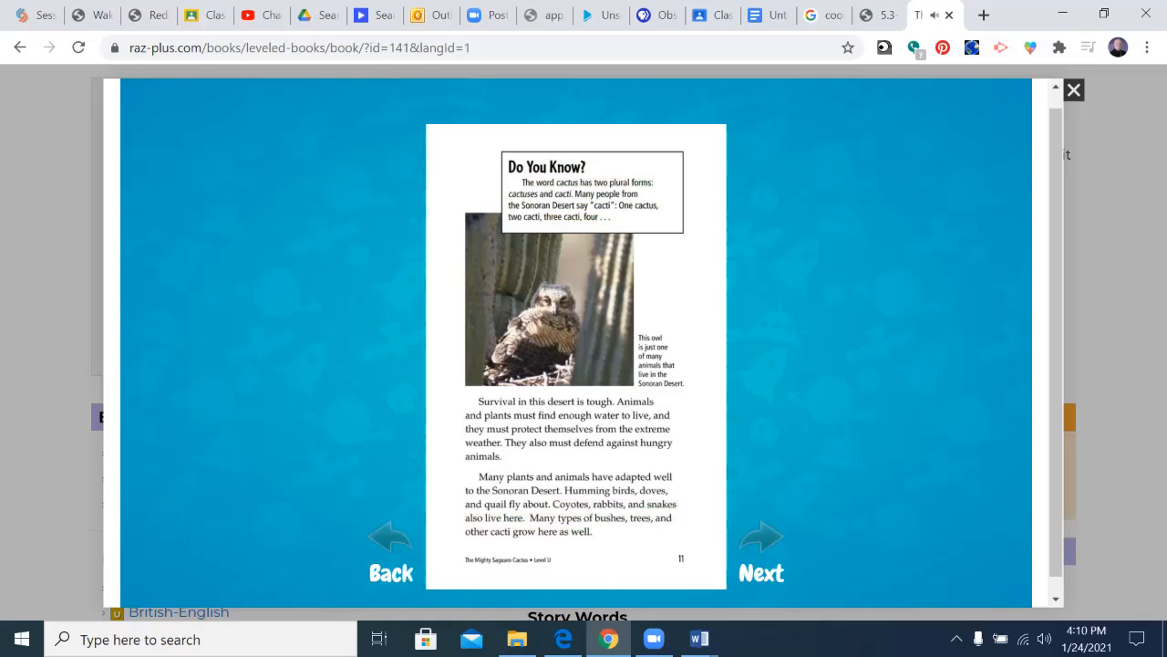
Hear page 12, 'The Cactus Hotel,' read to the end, then advance to page 13
left_click(761, 536)
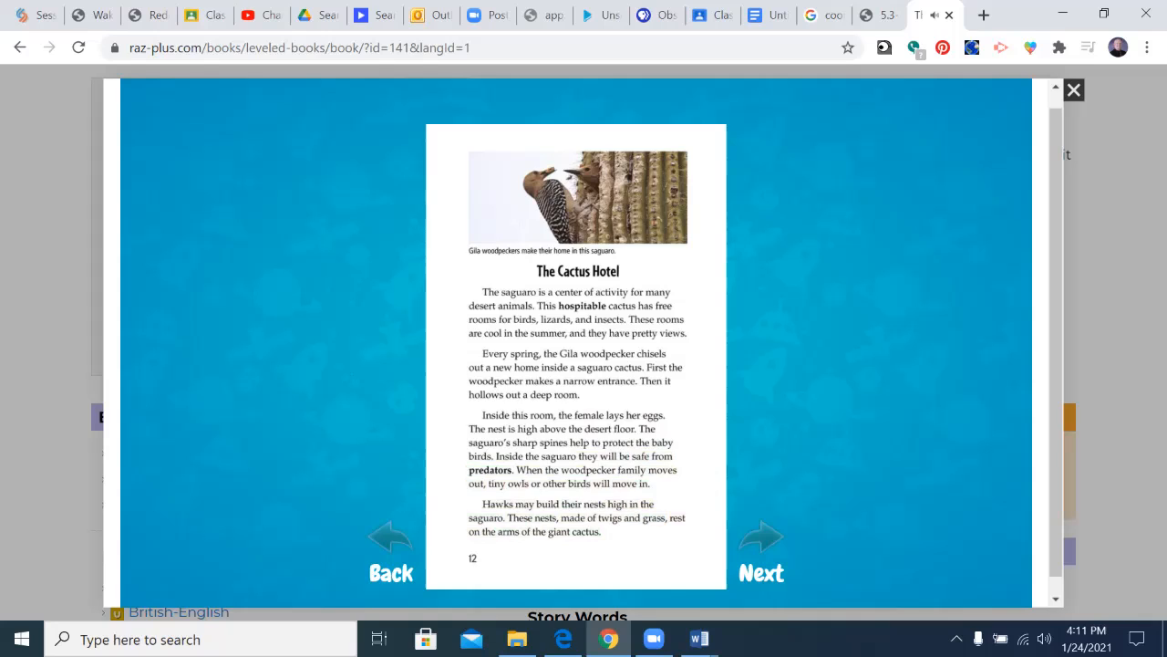
left_click(760, 547)
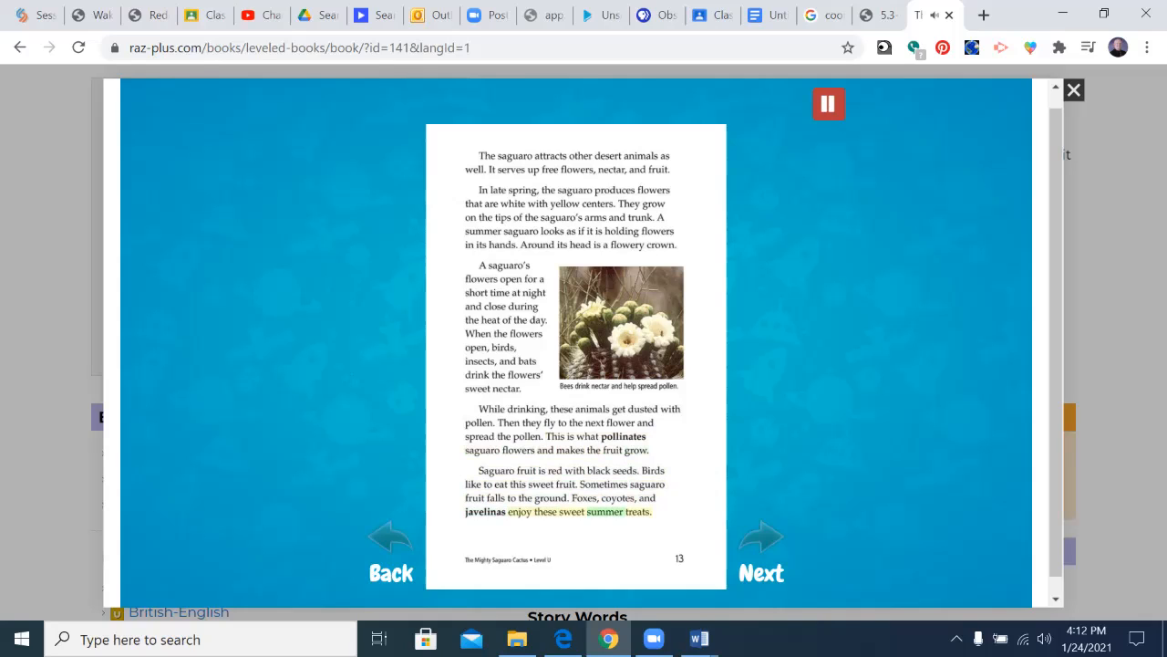
After page 13's narration, advance to page 14, 'Sweet Desert Desserts.'
left_click(761, 536)
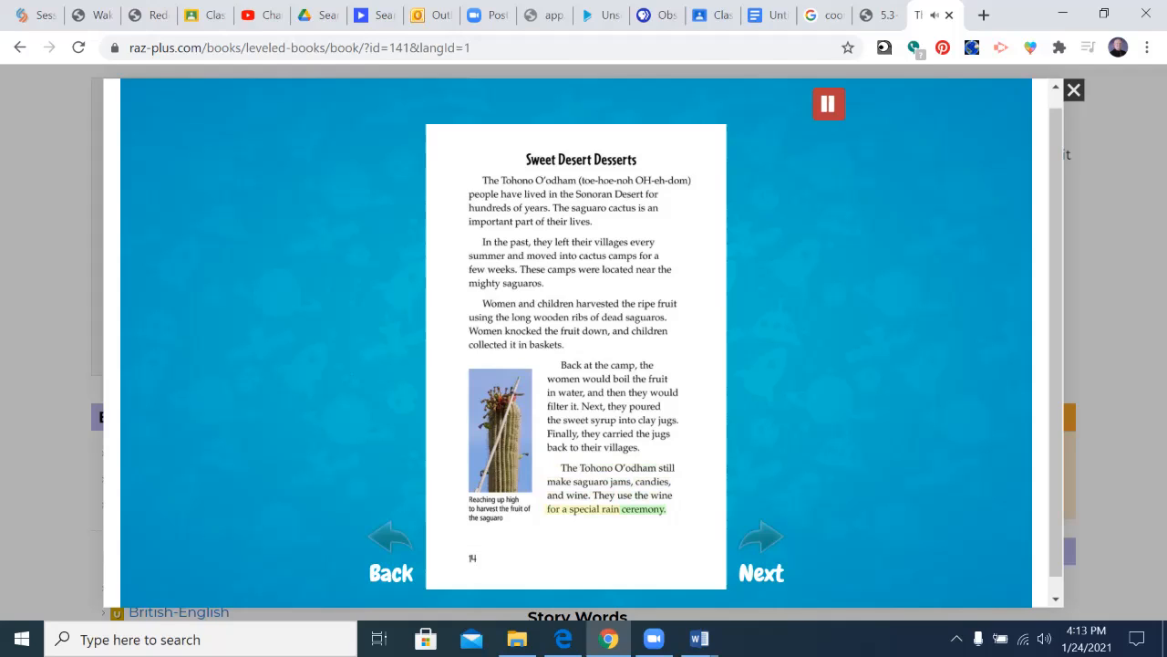
After the page 14 'Sweet Desert Desserts' narration, advance to the next page
left_click(761, 552)
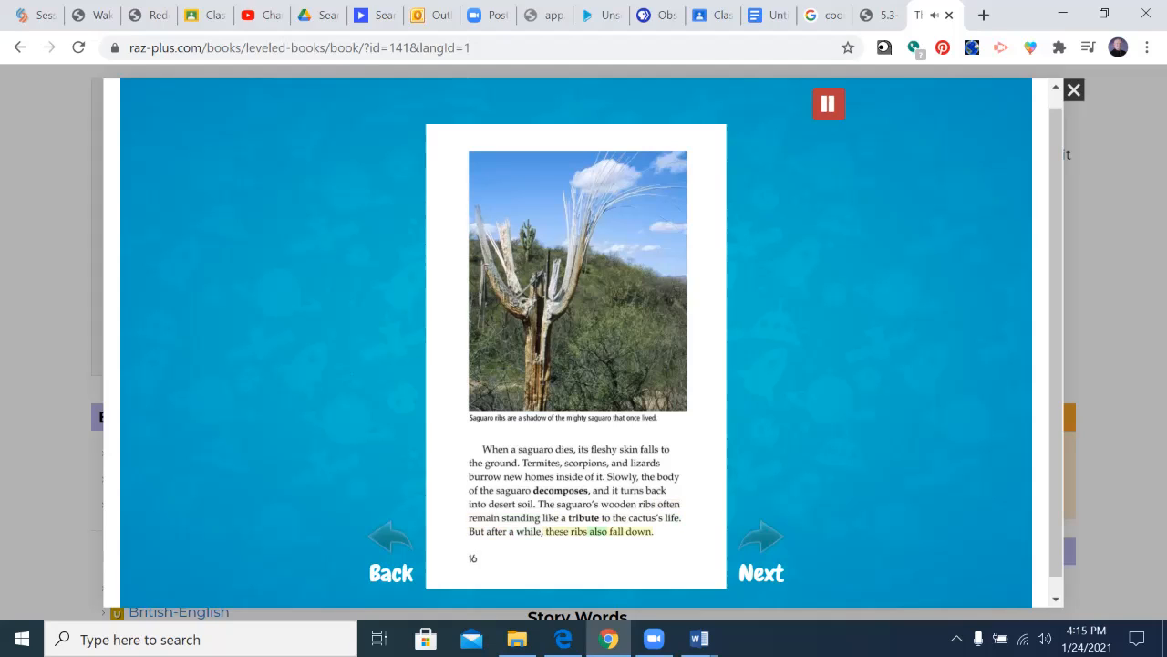
After page 16's narration ends on the saguaro ribs line, go to the next page
left_click(827, 103)
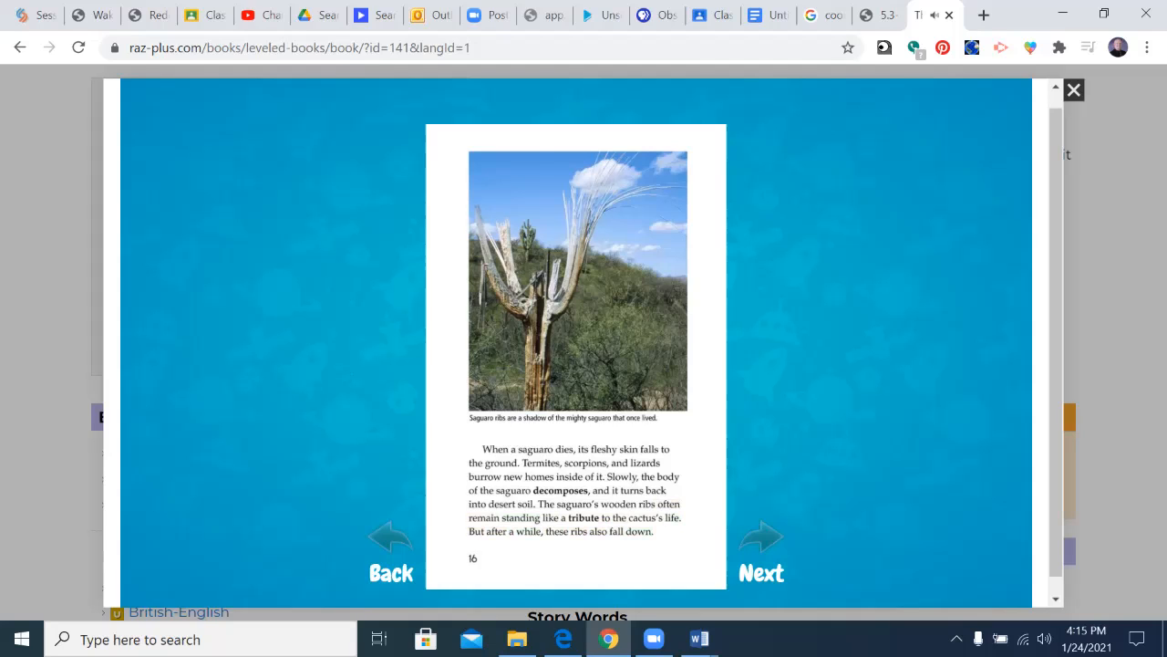
left_click(761, 565)
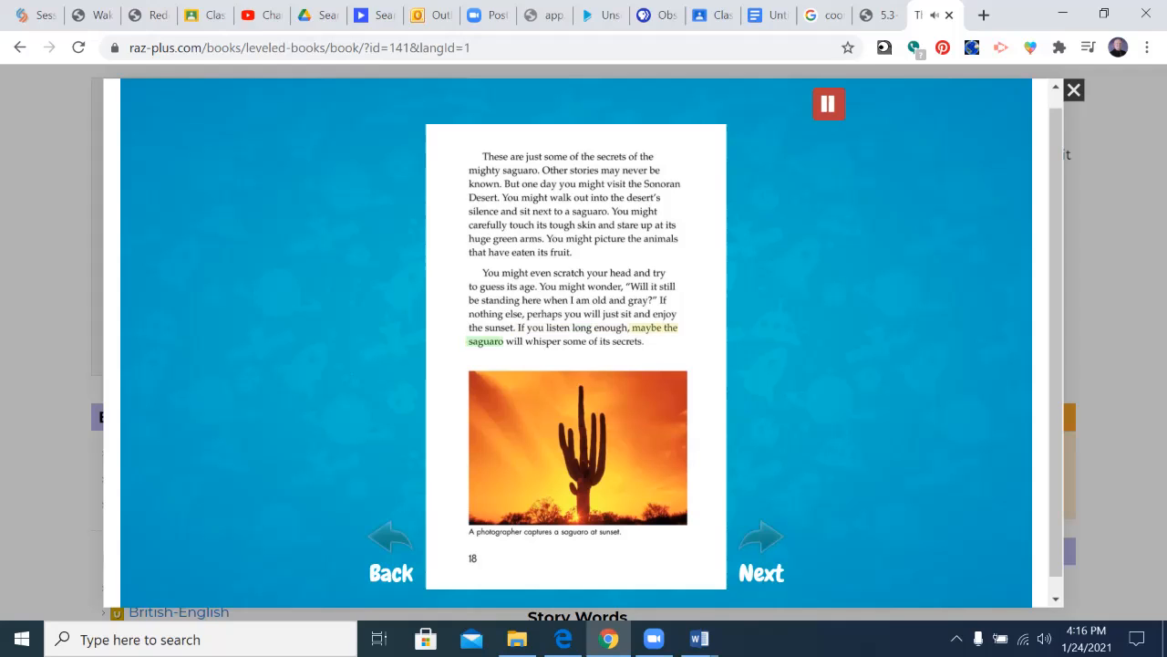
Advance from page 18 through the Glossary to the photo credits and level correlation page
left_click(760, 565)
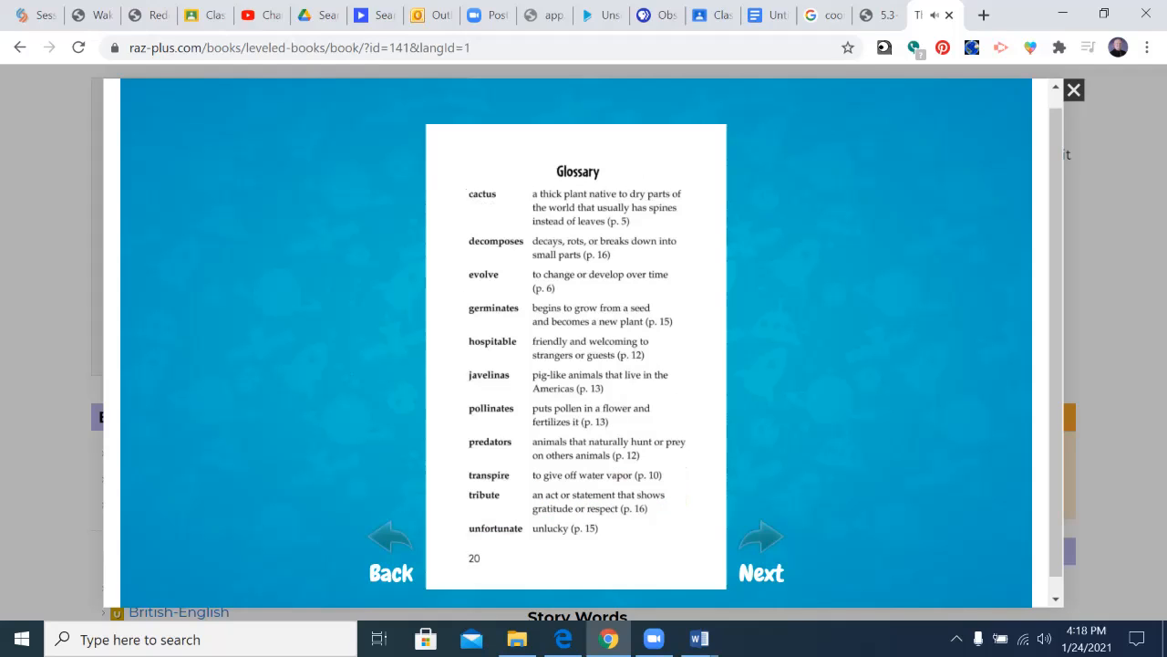
left_click(760, 551)
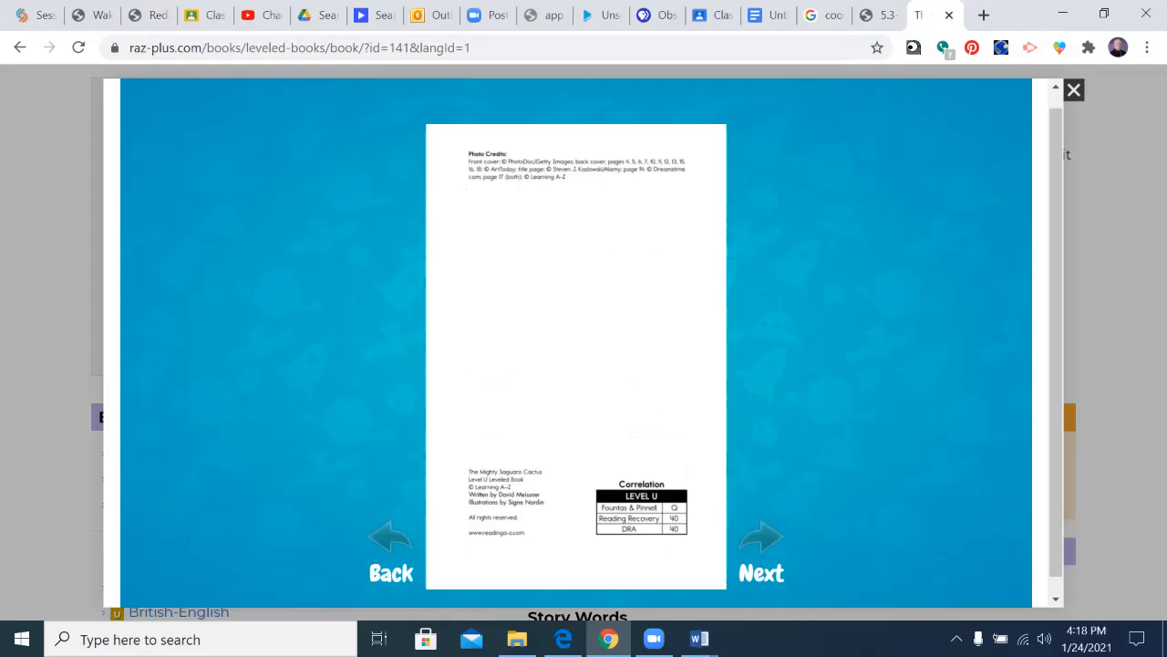